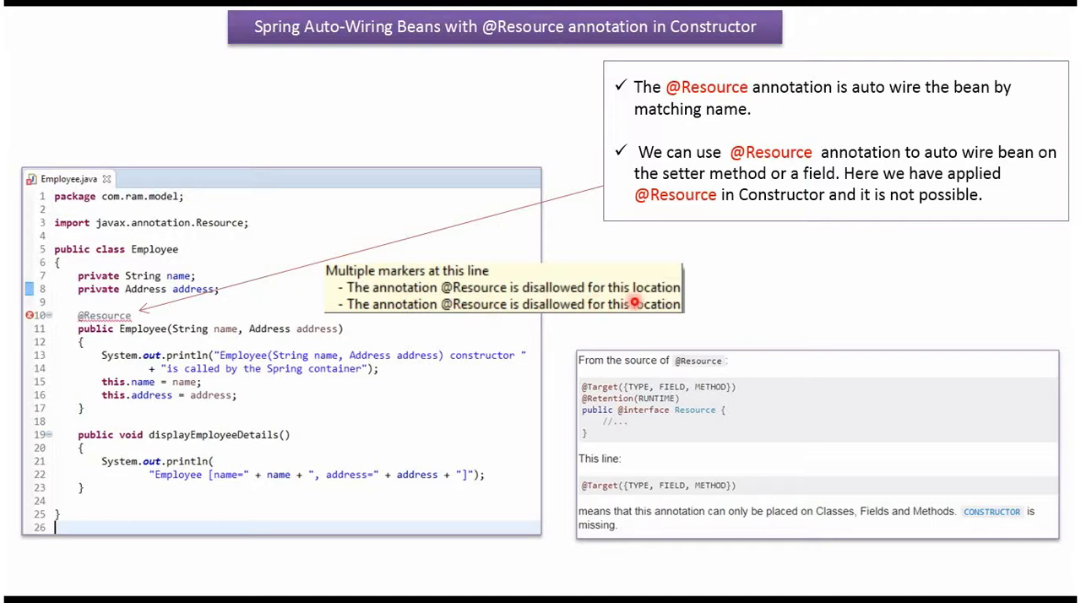
pyautogui.moveTo(618, 397)
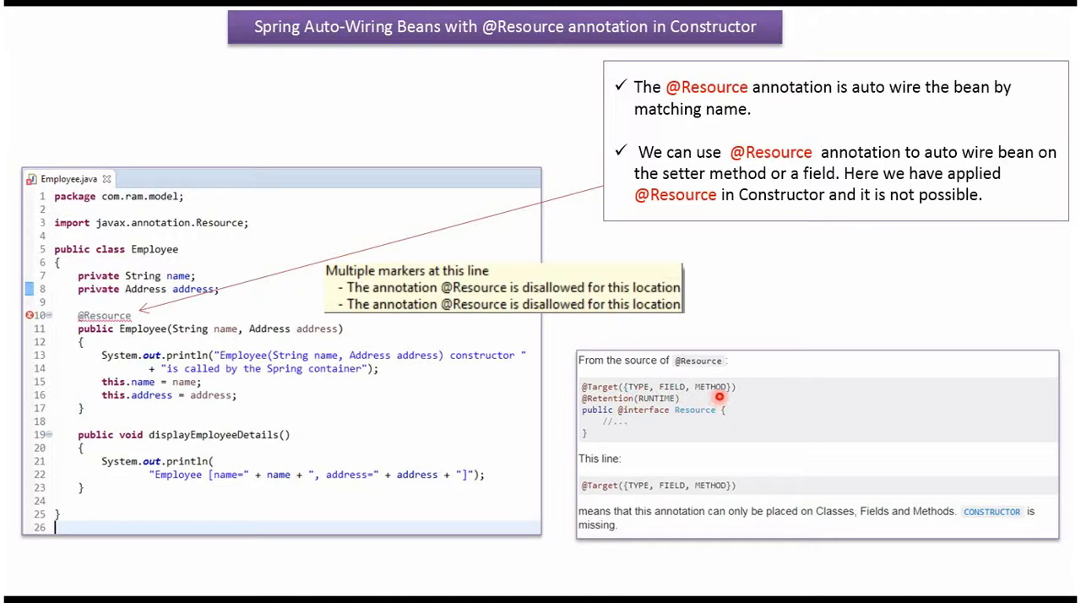
pyautogui.moveTo(871, 503)
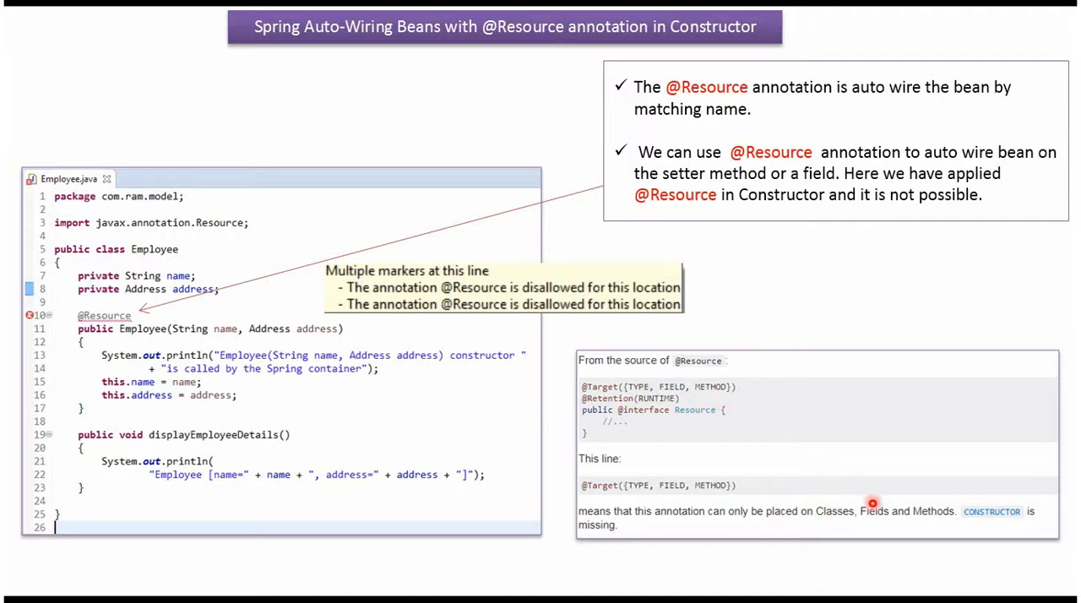